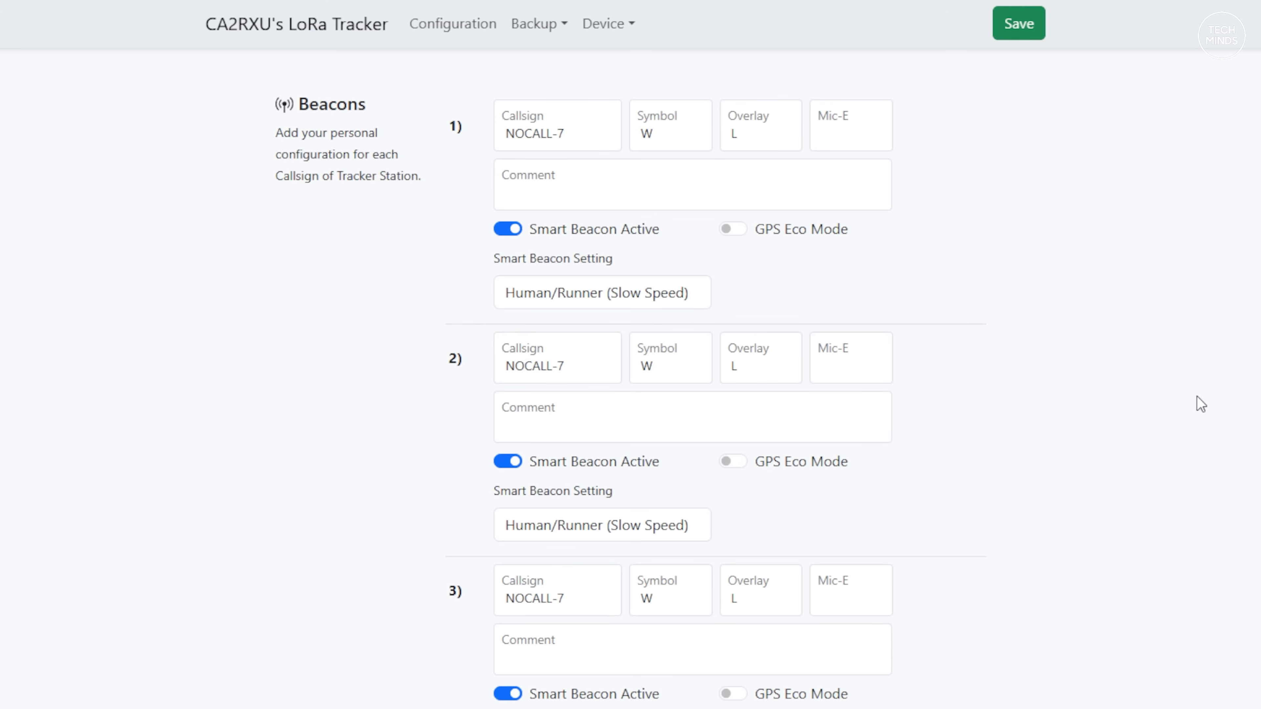
# - Replace NOCALL with the station's own callsign for beacon 1 and disable Smart Beacon
pyautogui.doubleClick(534, 134)
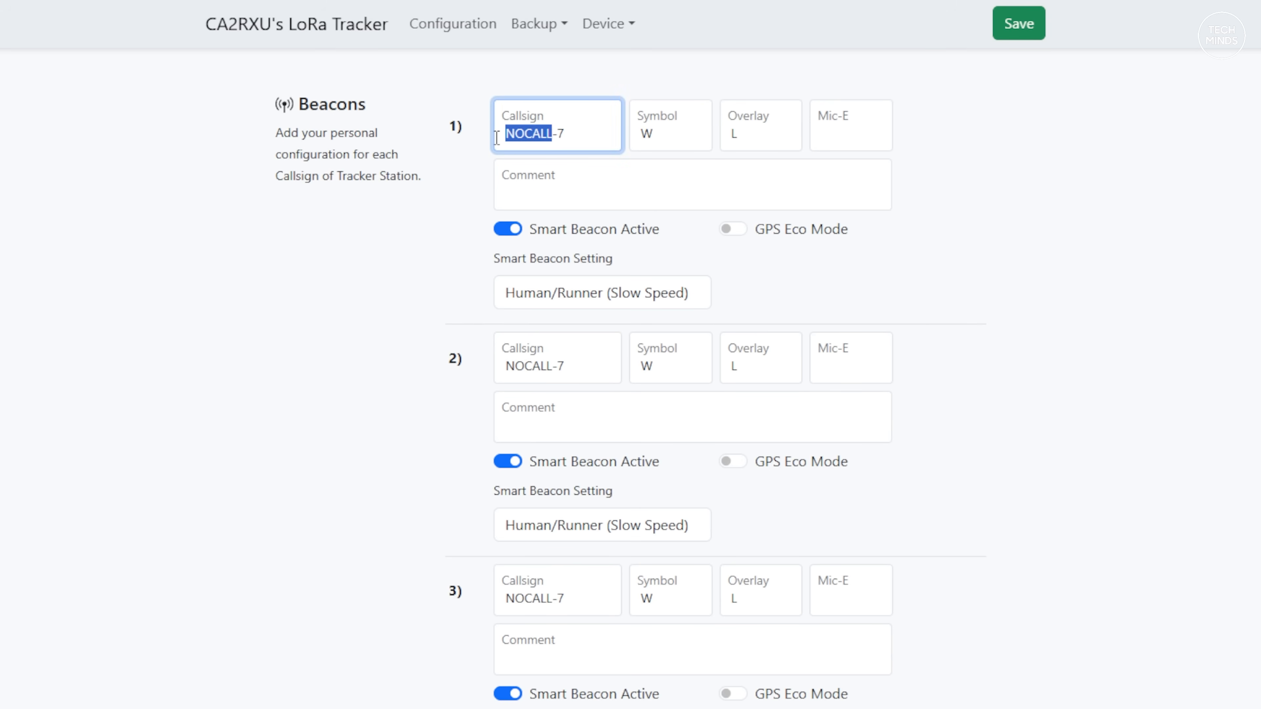
pyautogui.moveTo(266, 373)
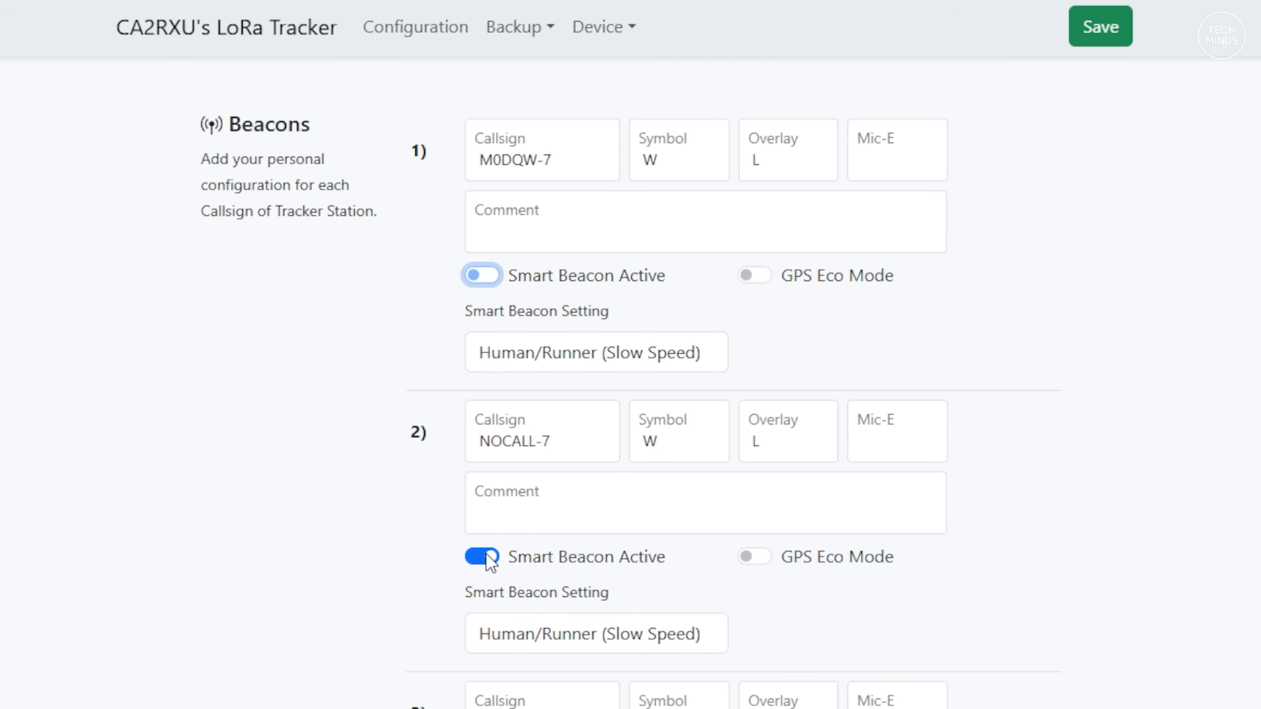
pyautogui.click(481, 557)
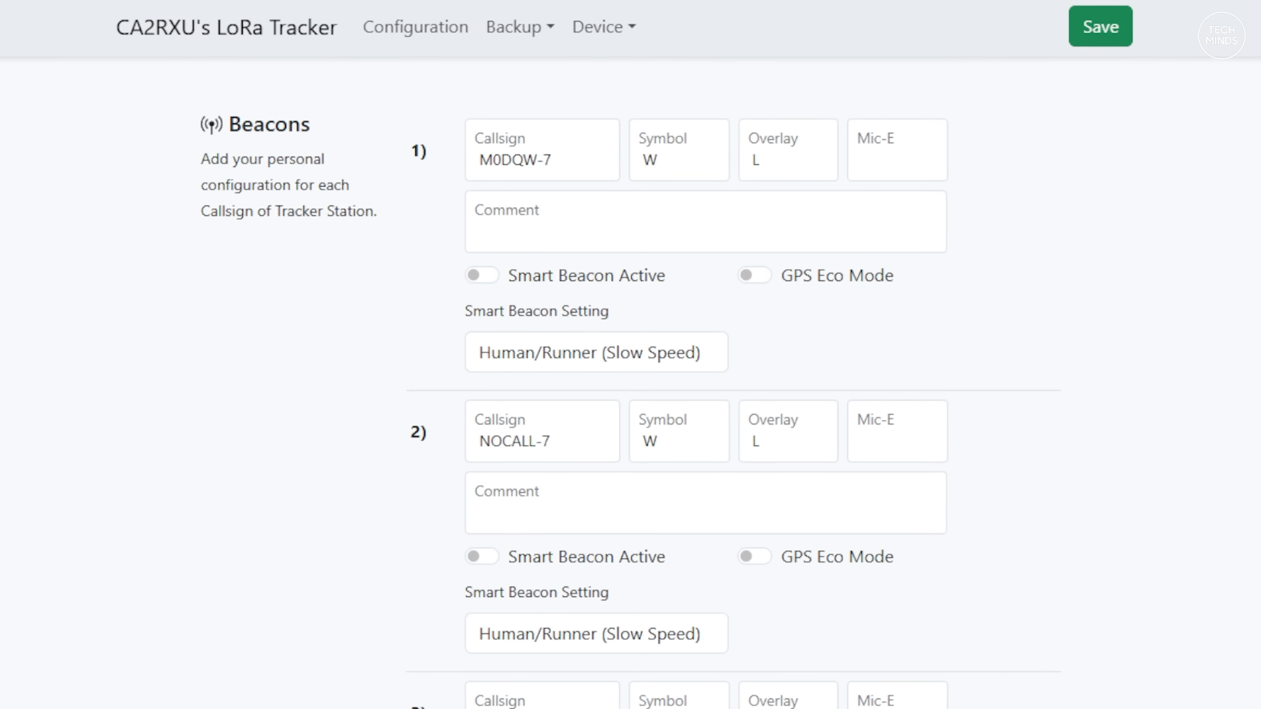
# - Enable Simplified Tracker Mode in Station Config and save so the tracker reboots
pyautogui.scroll(-3)
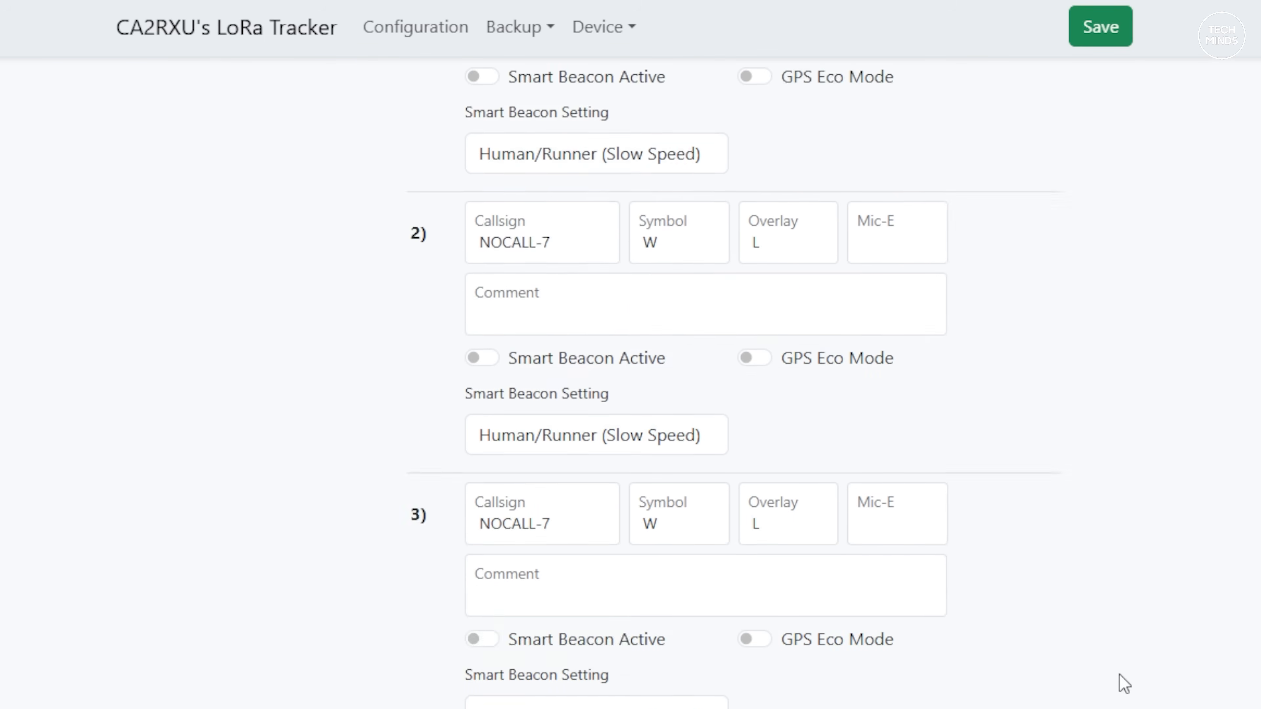
pyautogui.scroll(-3)
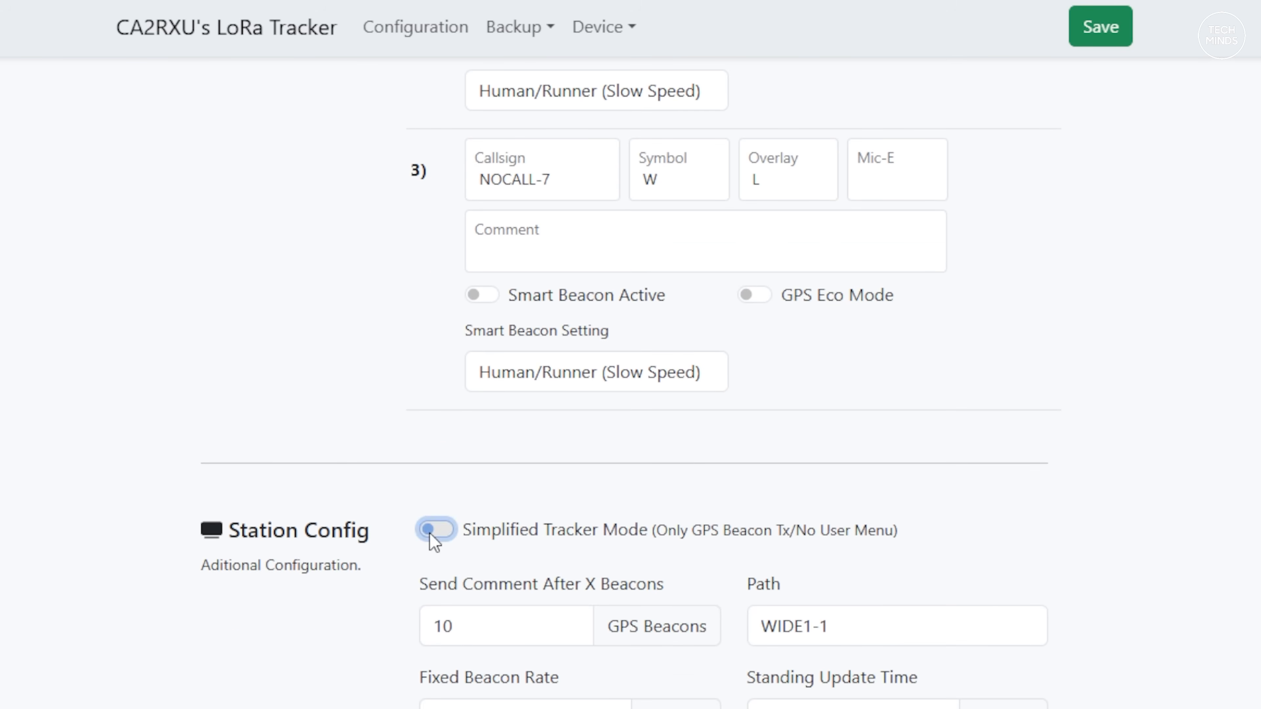
pyautogui.click(435, 529)
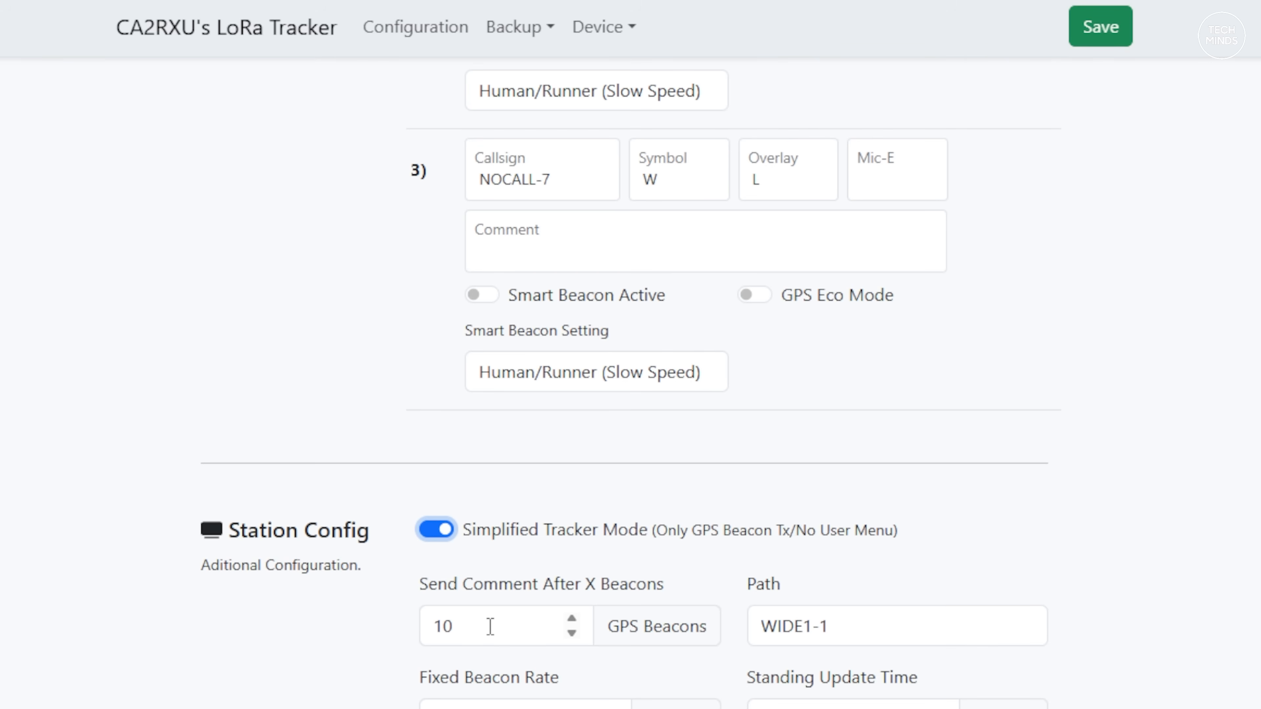
pyautogui.moveTo(460, 700)
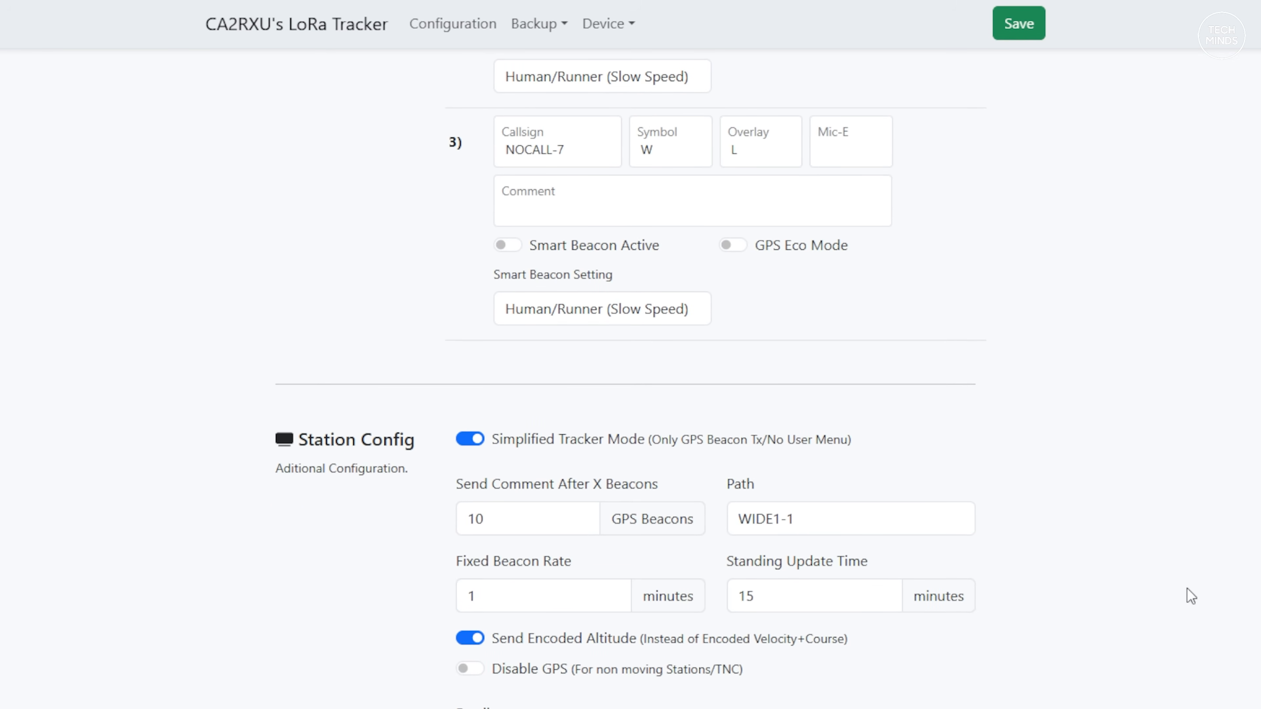
pyautogui.moveTo(1131, 603)
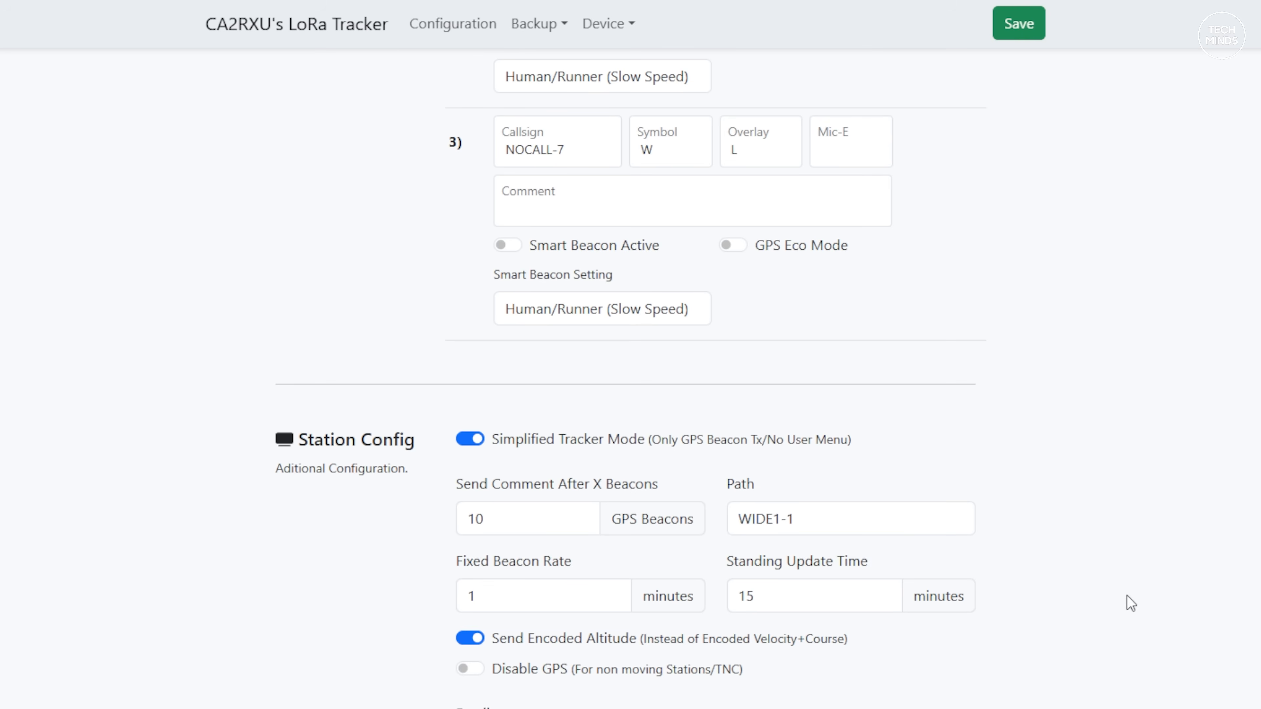
pyautogui.moveTo(1117, 612)
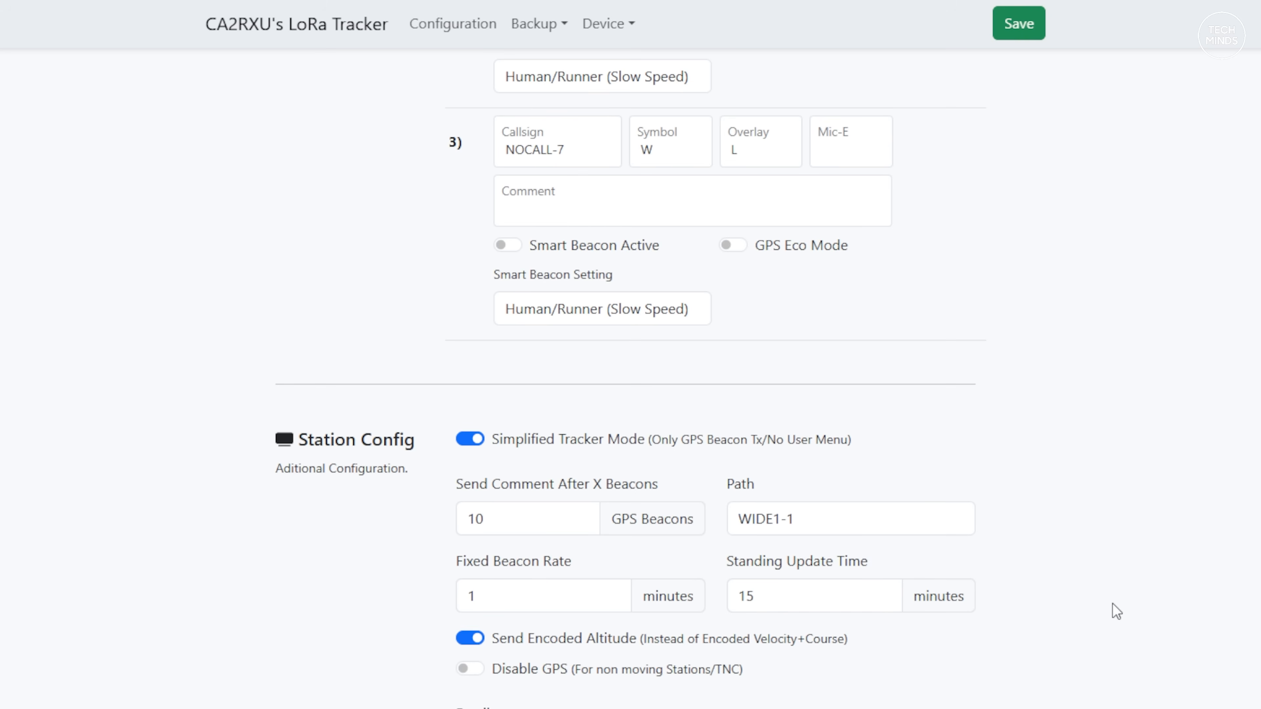
pyautogui.click(1018, 23)
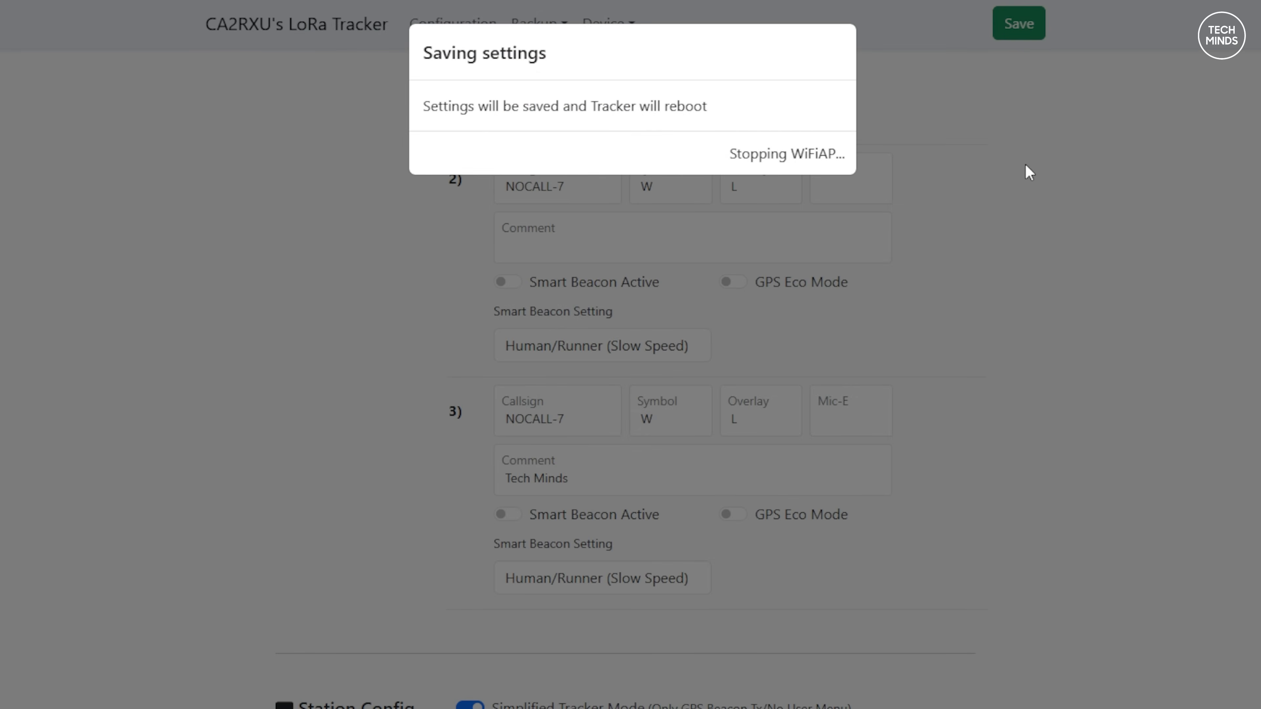
pyautogui.moveTo(941, 190)
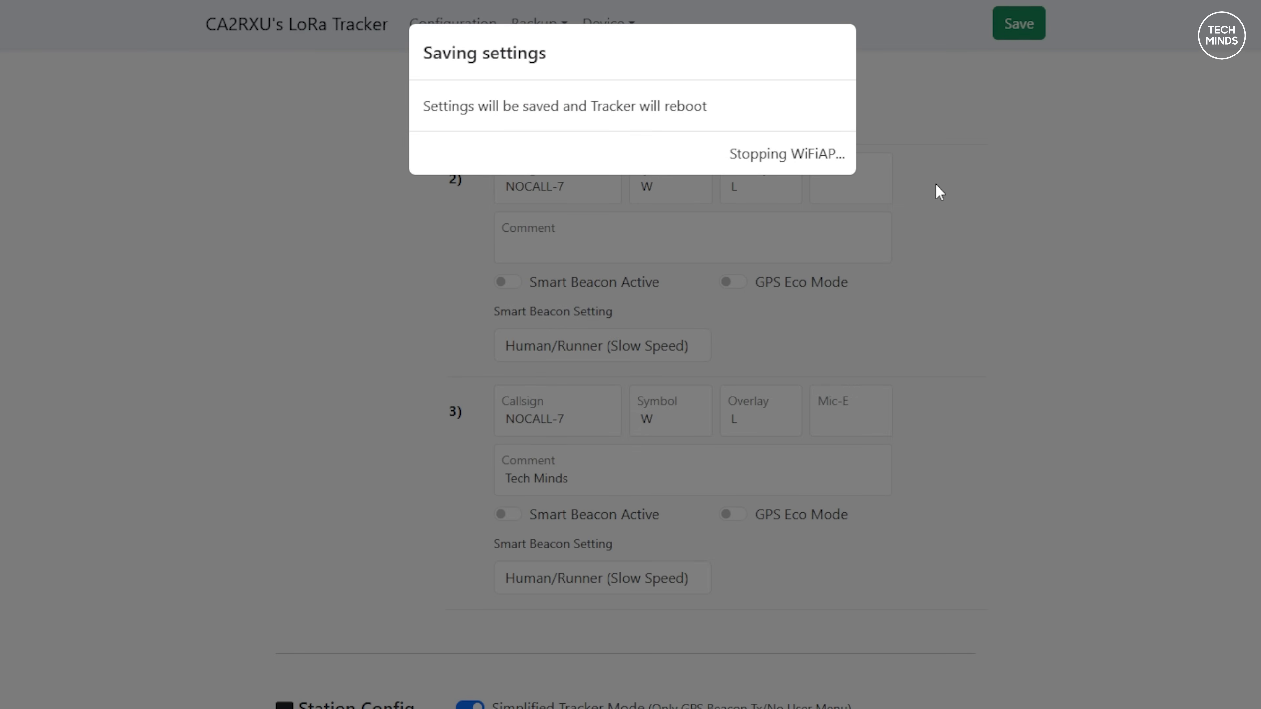